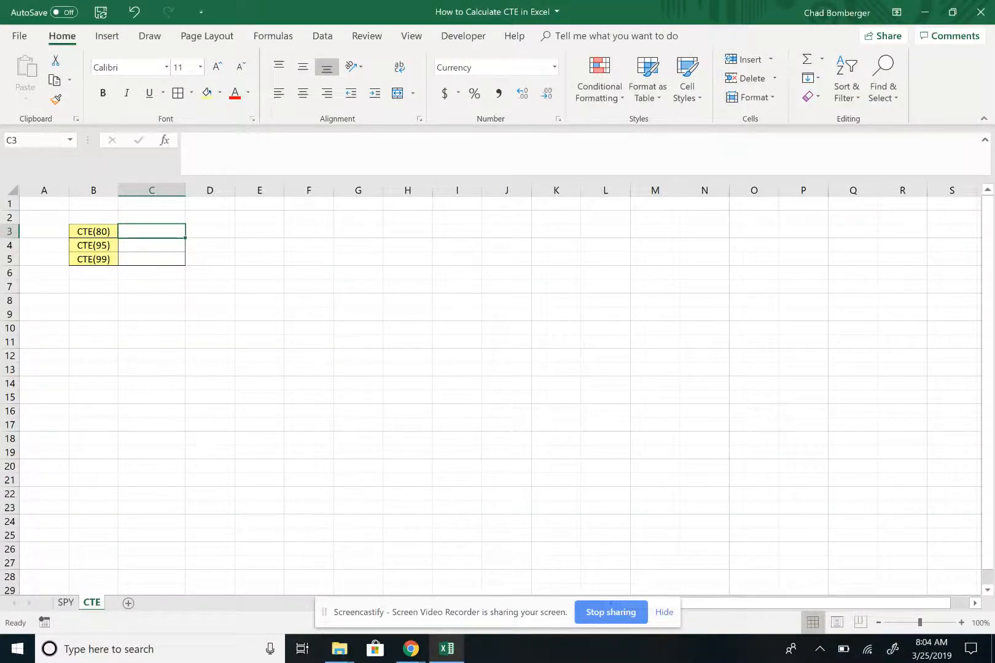
- Switch to the SPY sheet of daily prices and profit/loss columns
click(663, 613)
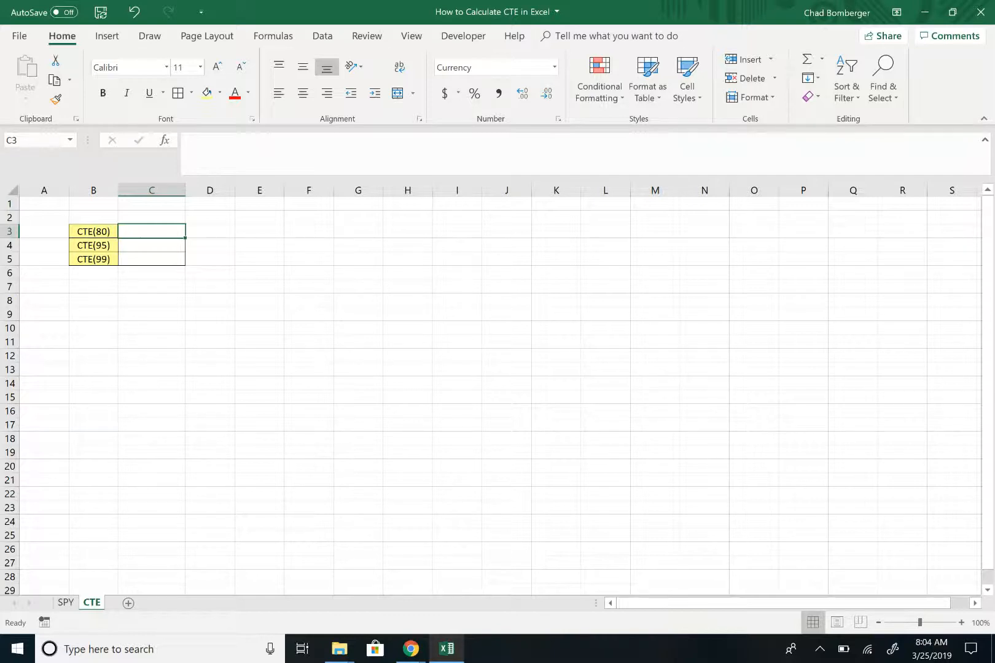
click(65, 603)
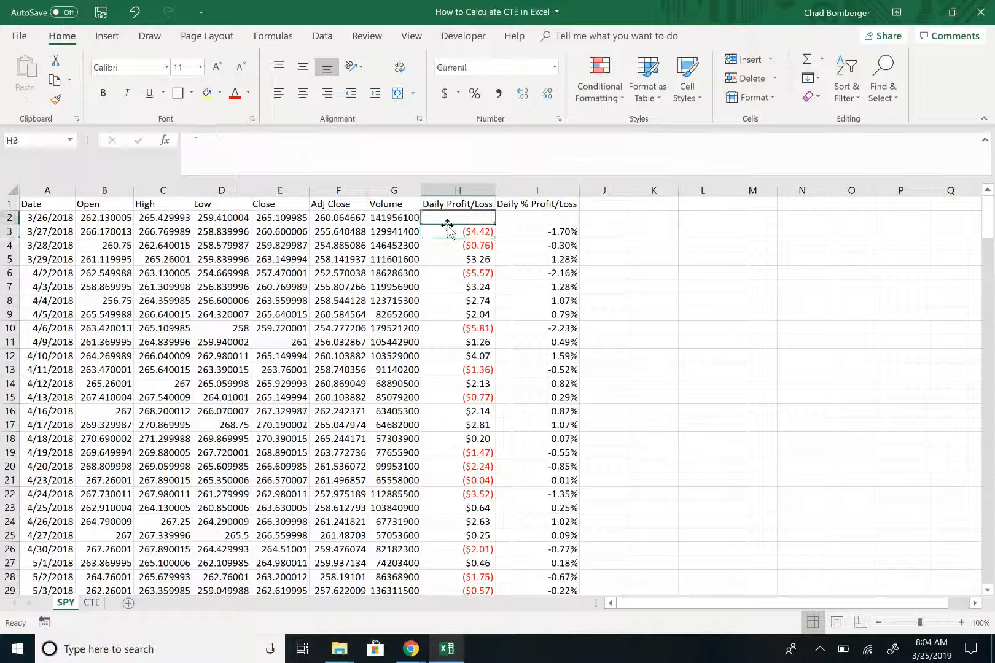
- Review the daily profit/loss formulas in H3, I3 and H4, then return to the CTE sheet
click(457, 230)
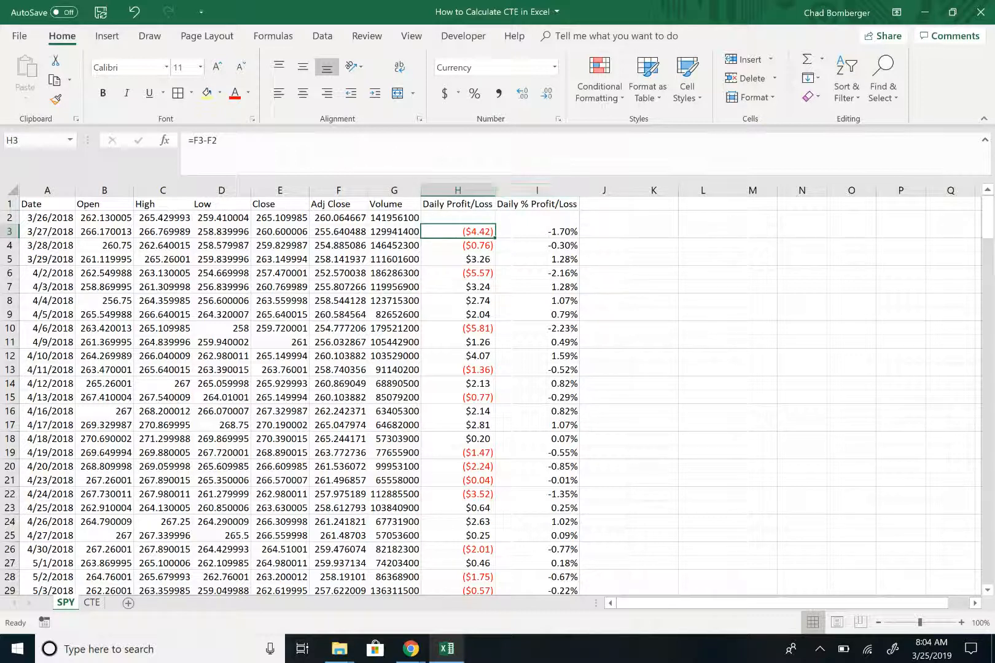
click(536, 232)
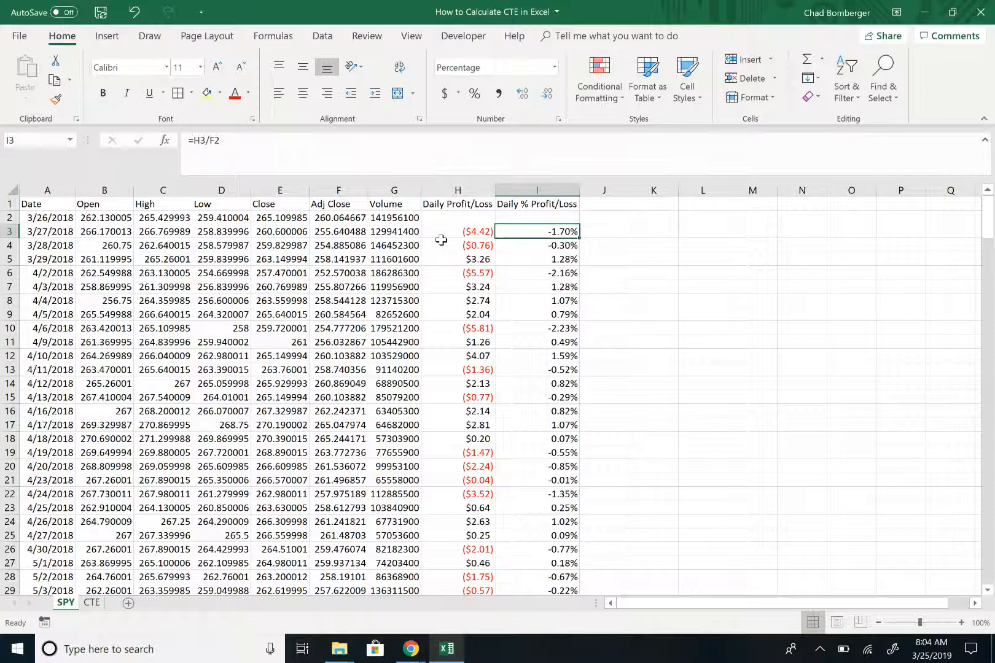
click(457, 246)
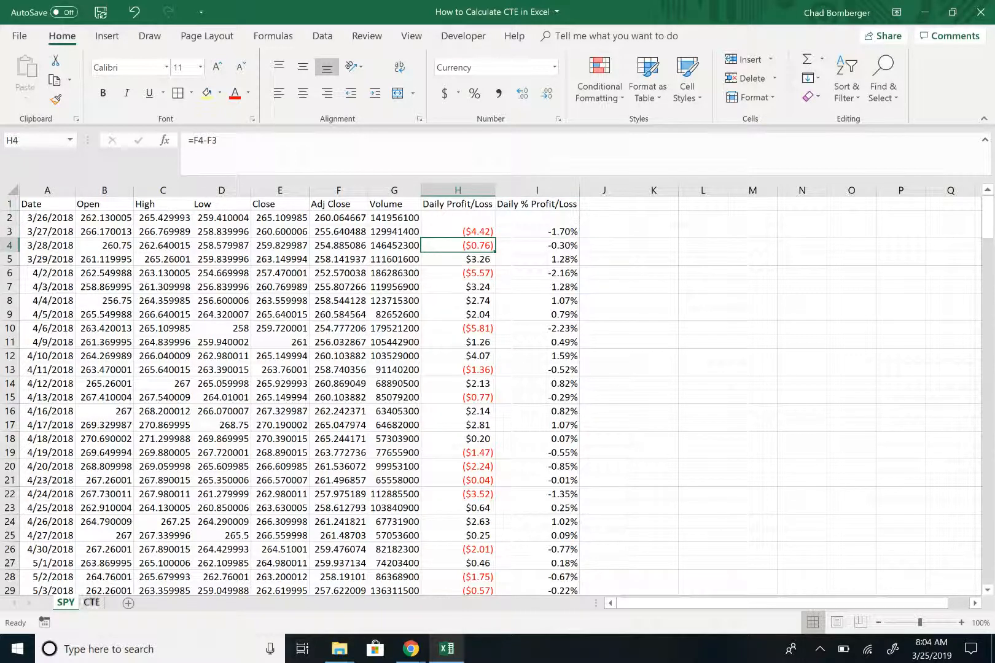
click(91, 603)
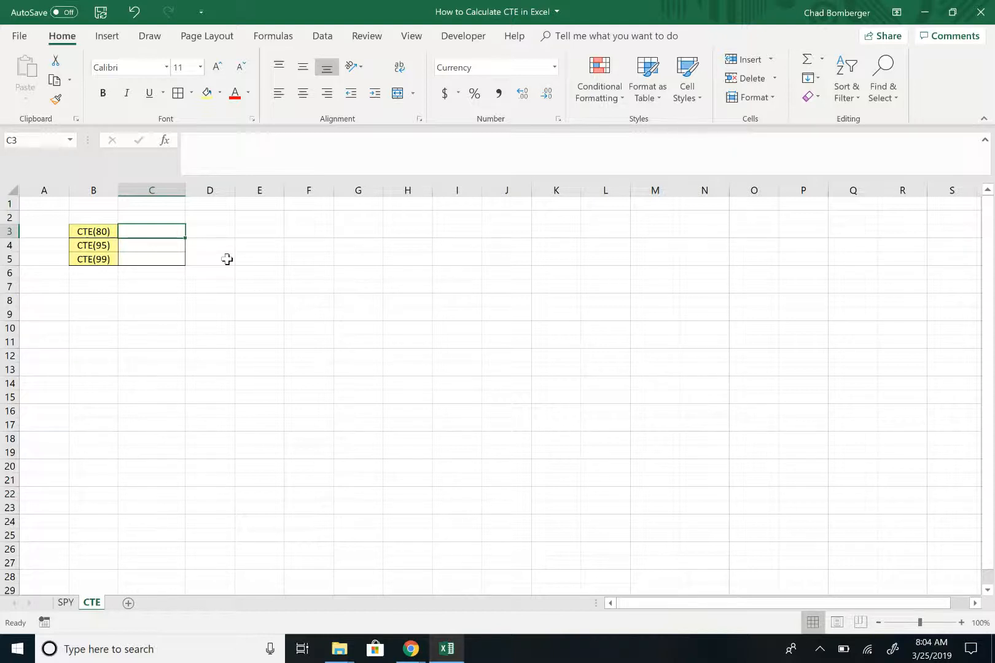
- Enter =PERCENTILE.EXC(SPY!$H$3:$H$251,0.2) in C3 for CTE(80), giving ($1.47)
text(=)
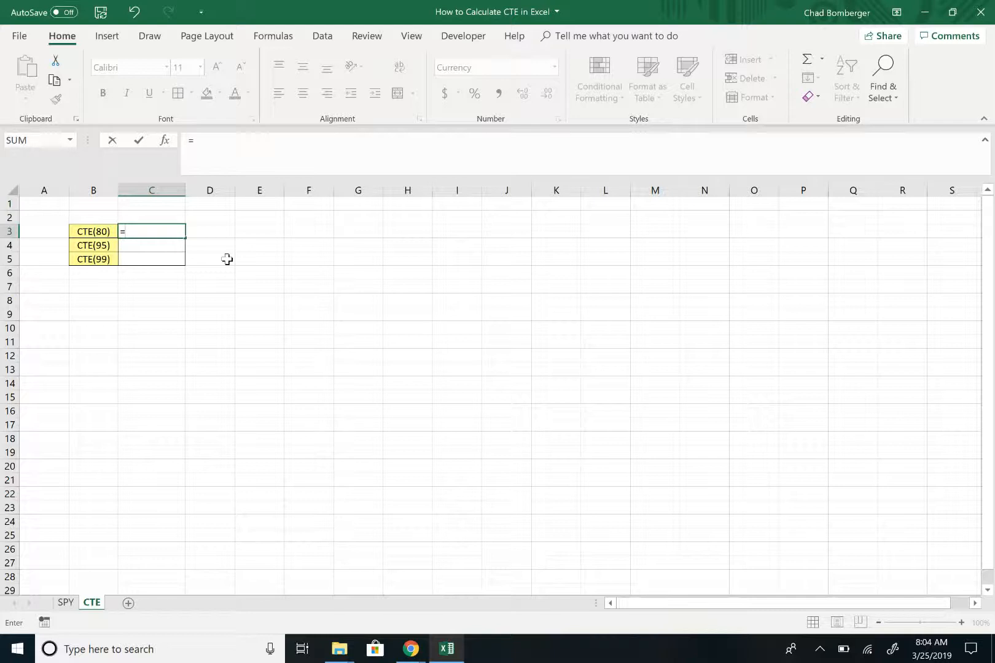
text(p)
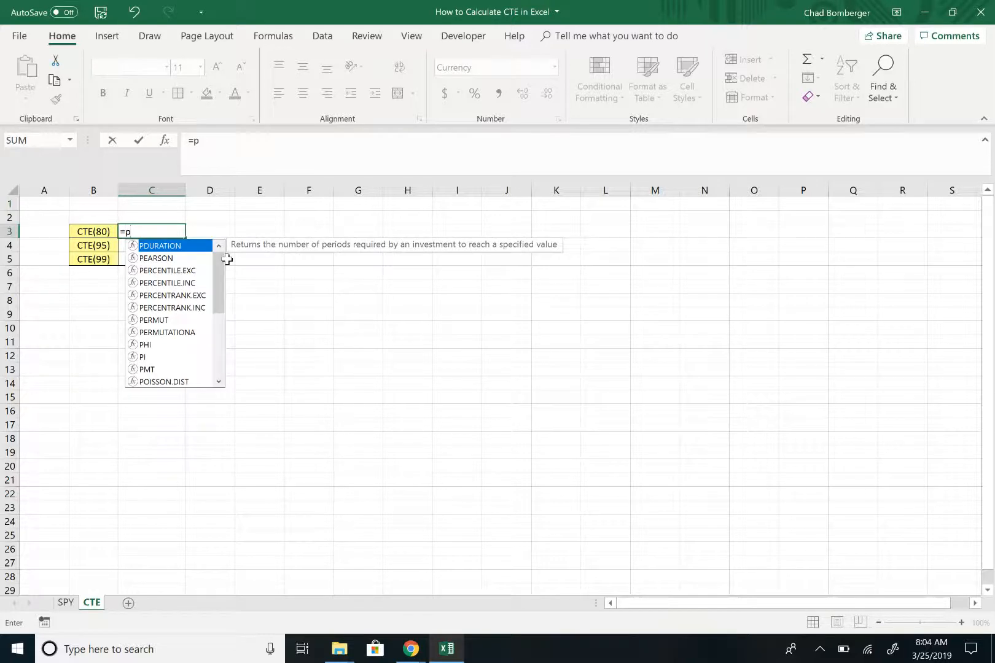
text(erc)
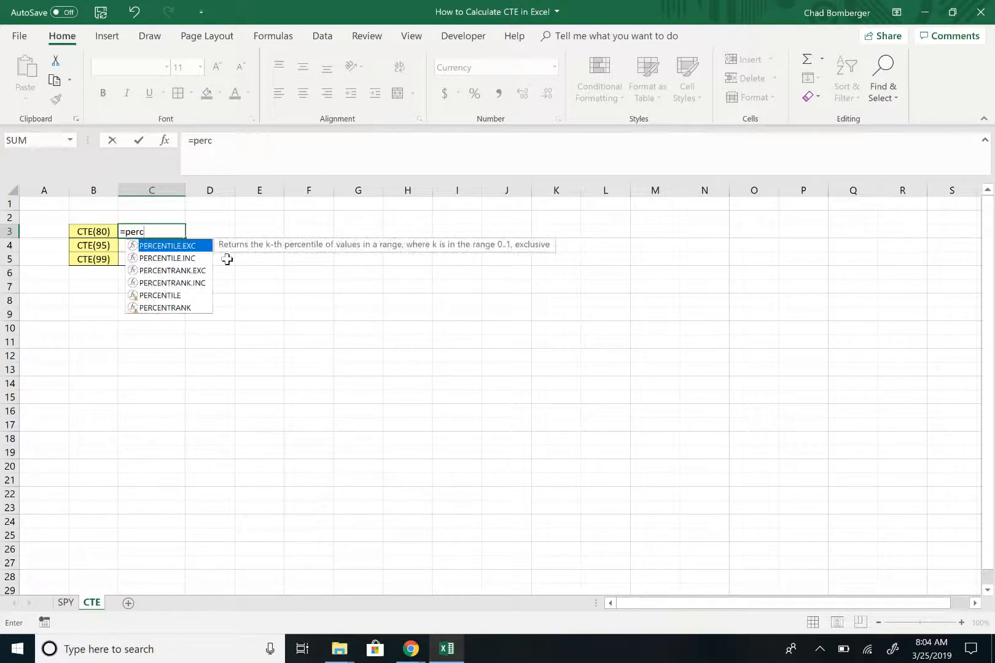
double_click(167, 246)
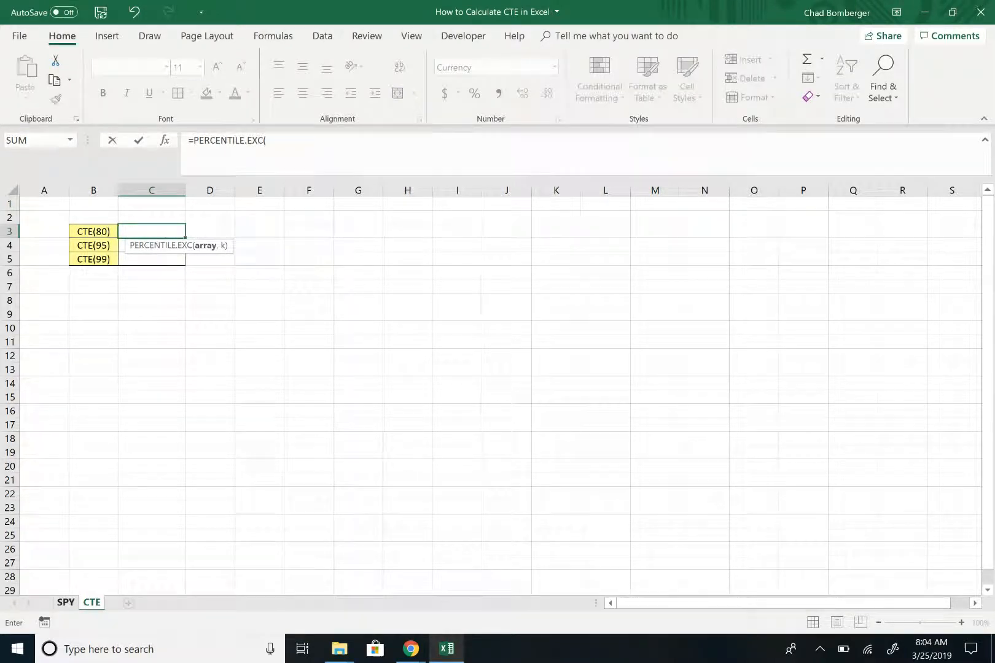
click(65, 603)
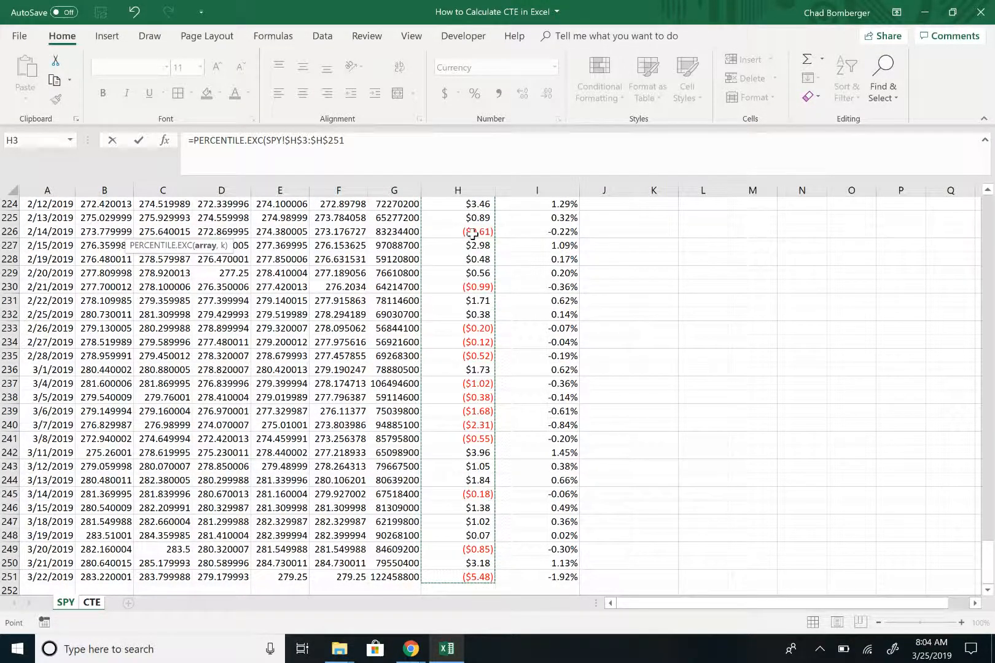
text(,)
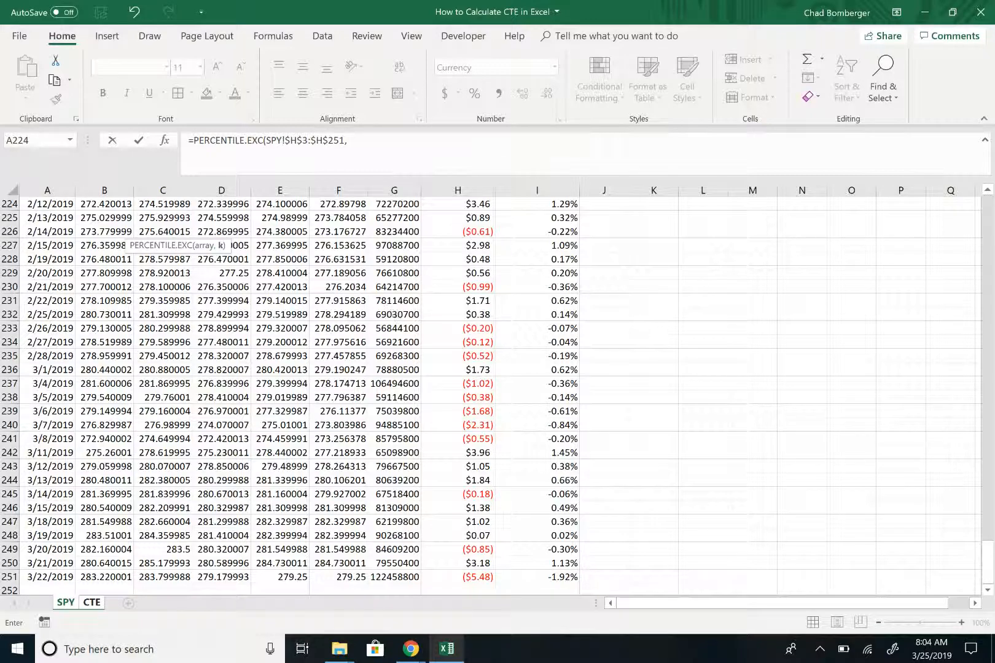
click(90, 603)
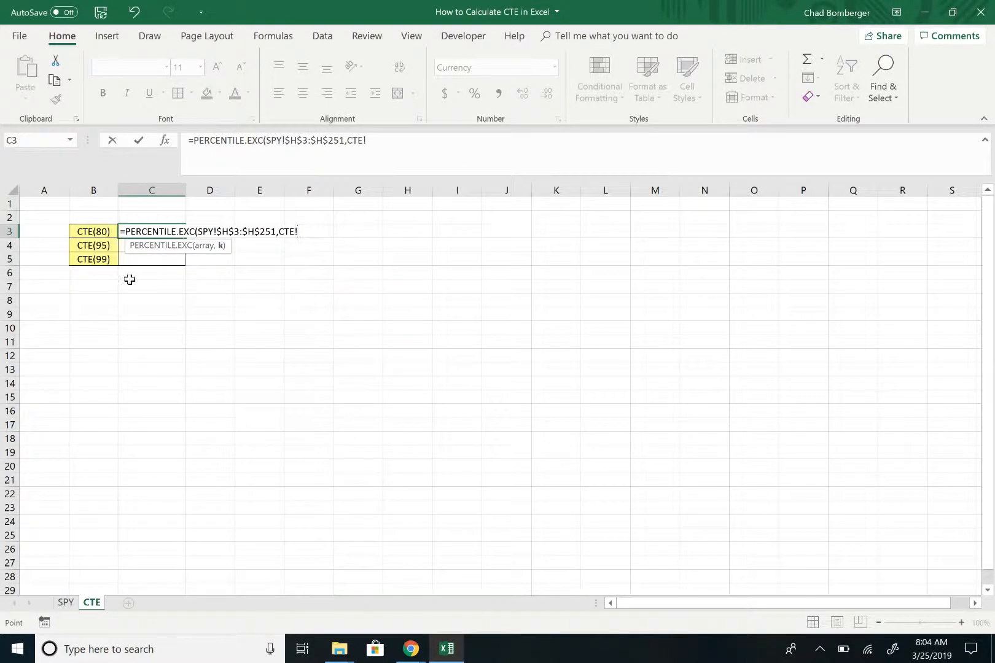
mouse_move(376, 140)
text(.)
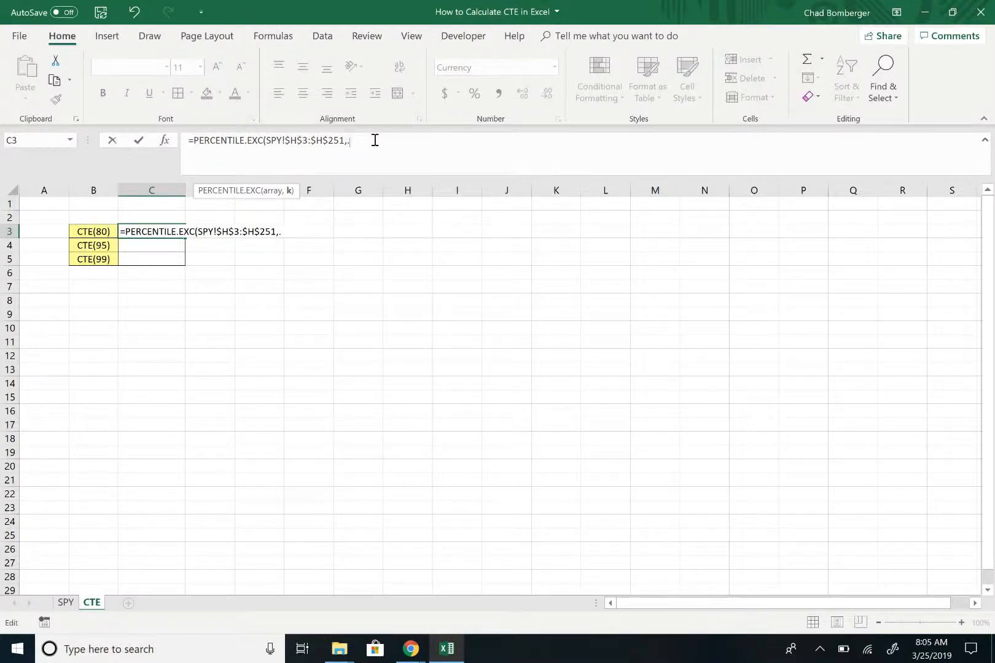
text(20)
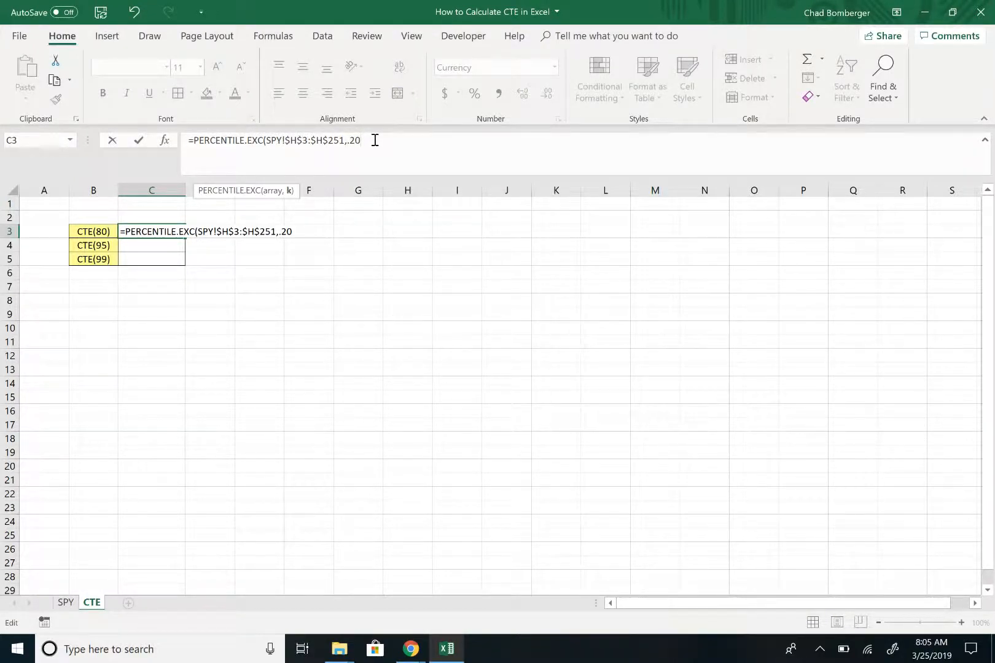
key(Enter)
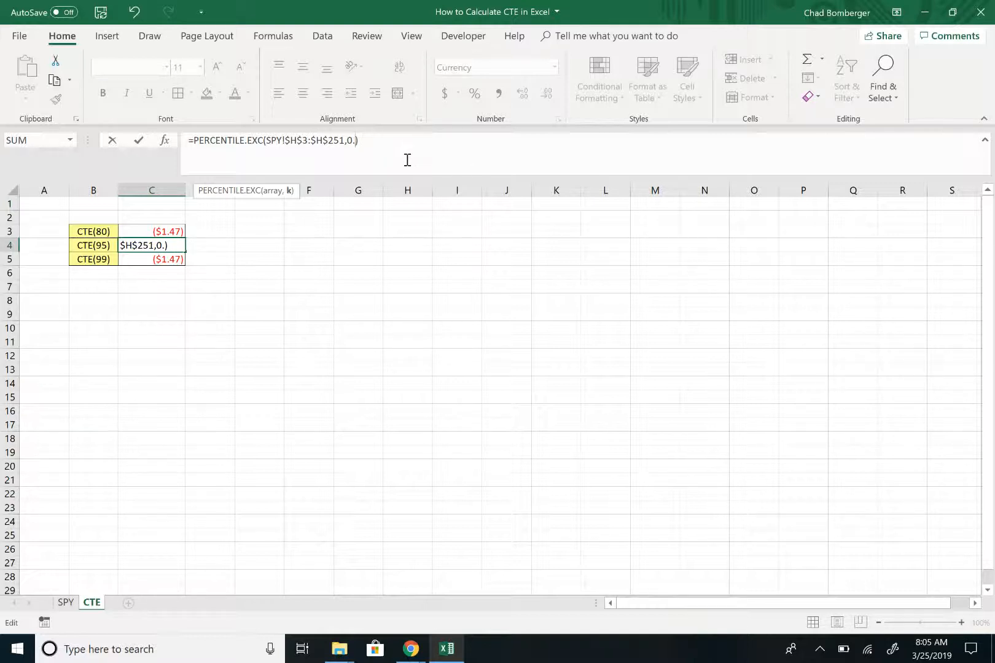
- Enter matching 0.05 and 0.01 percentile formulas for CTE(95) and CTE(99), giving ($5.04) and ($8.58)
key(Enter)
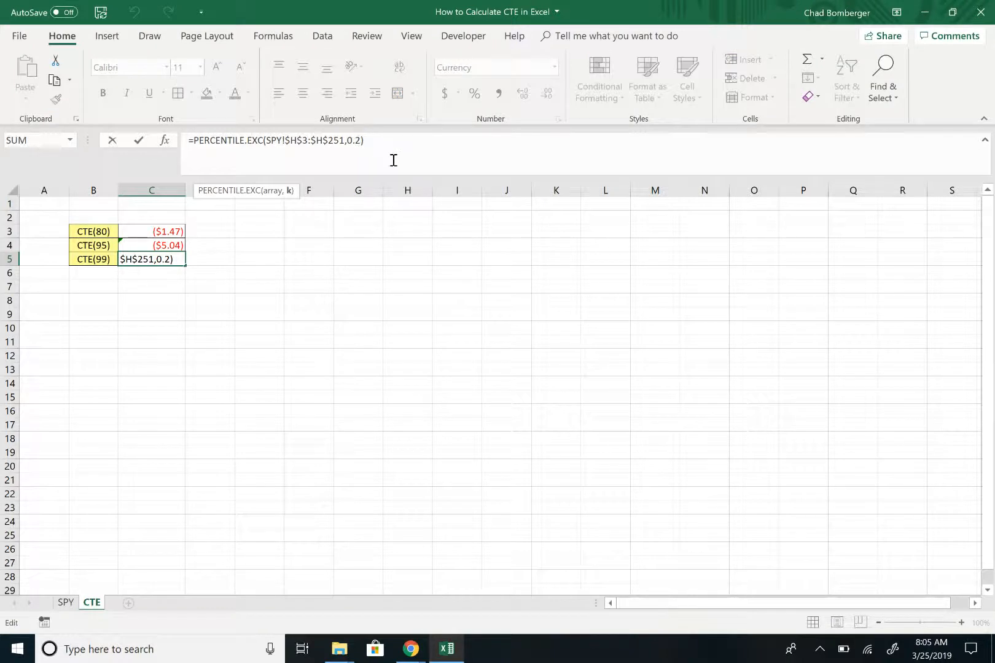
key(Enter)
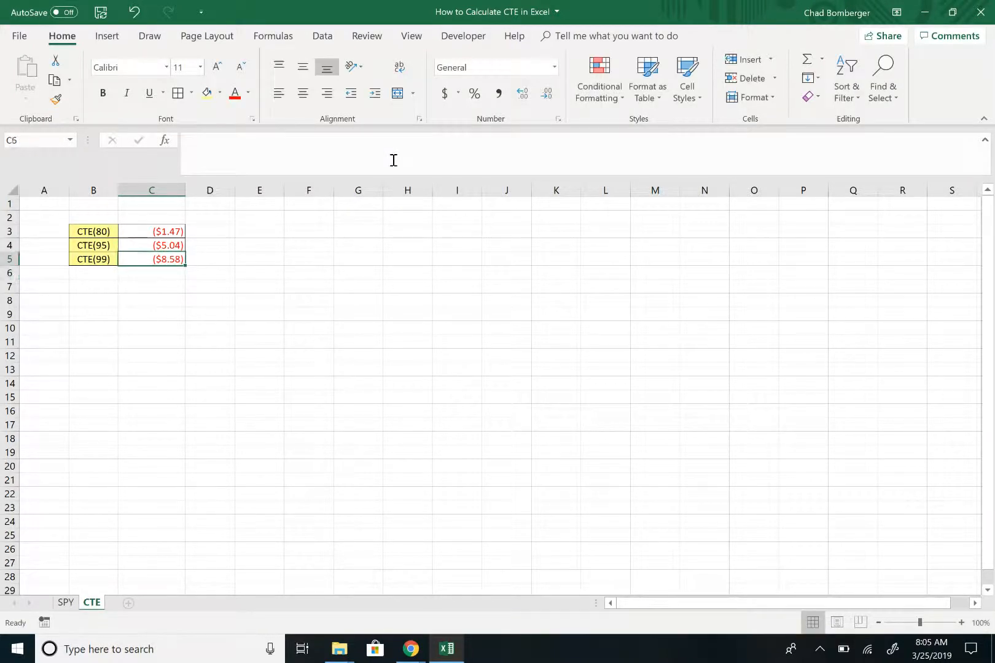
- Review the three PERCENTILE.EXC formulas and labels, then reopen CTE(80)'s formula in C3 for editing
click(151, 231)
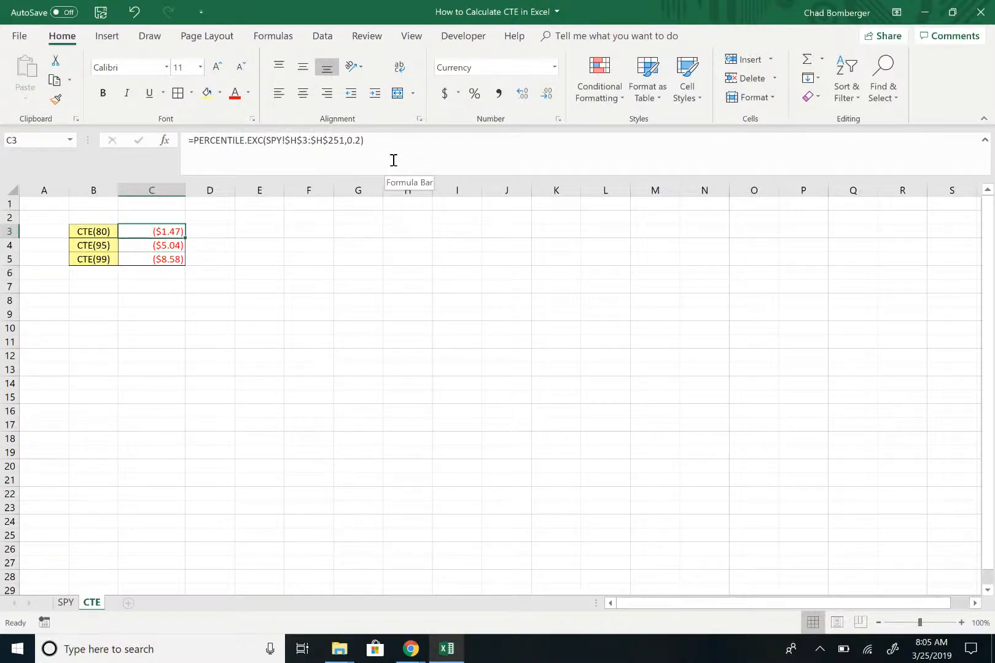
click(151, 246)
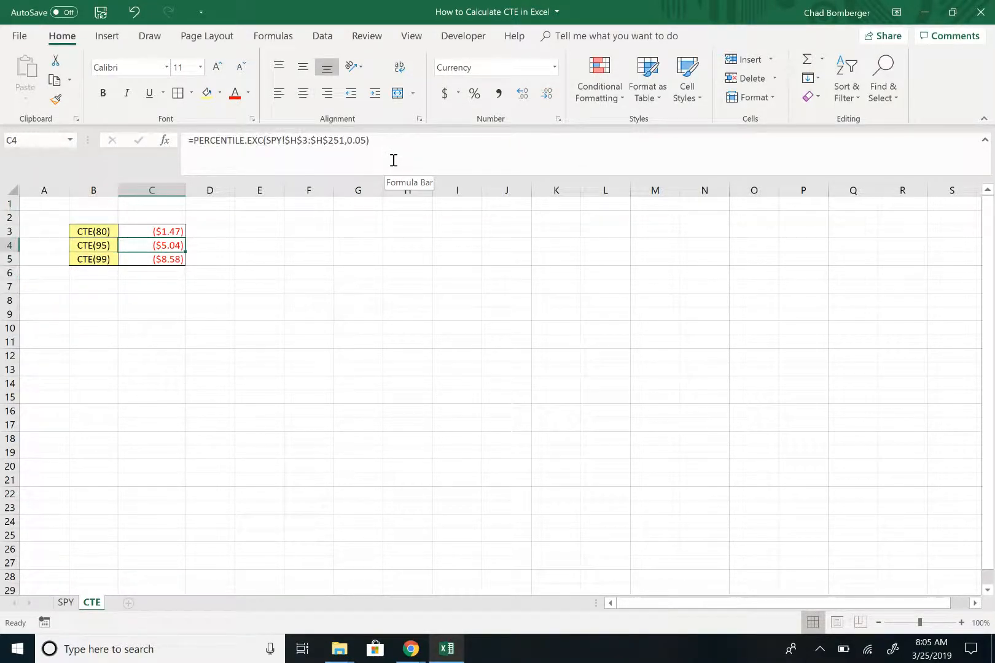
mouse_move(360, 153)
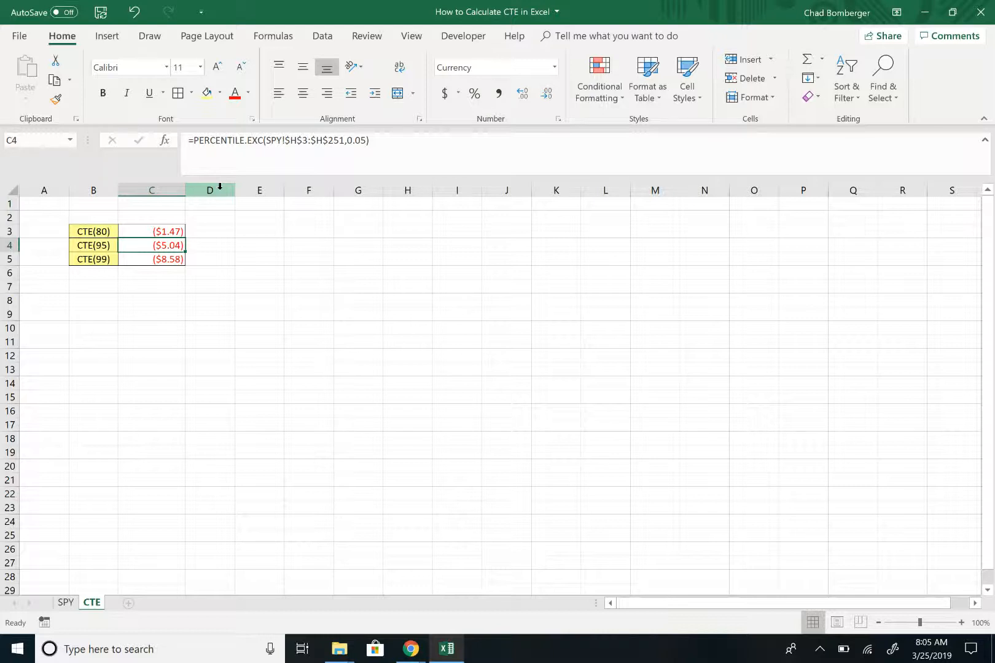
click(94, 245)
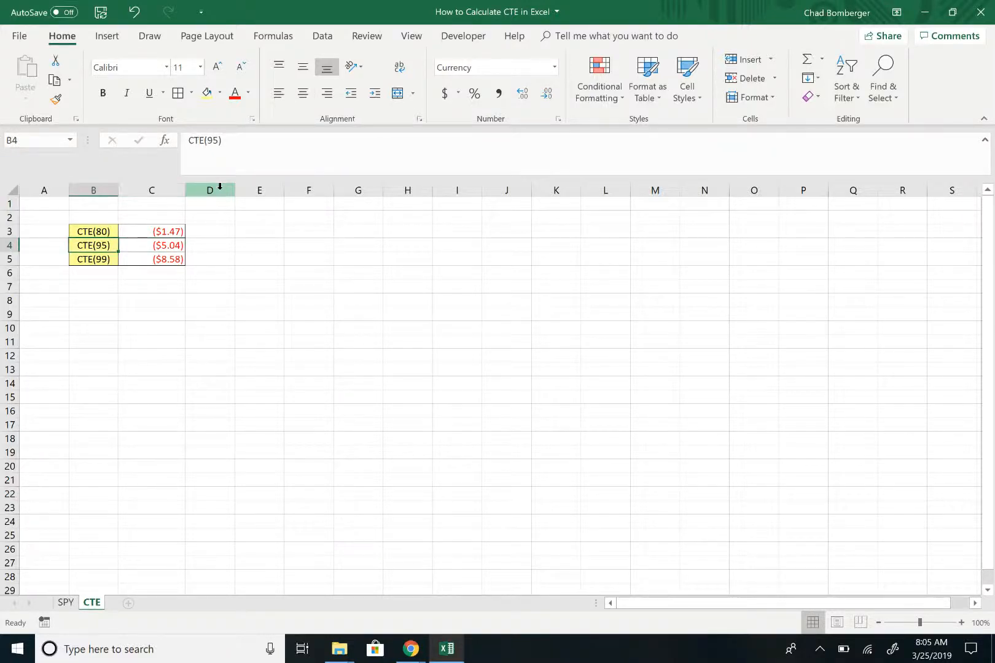
click(151, 259)
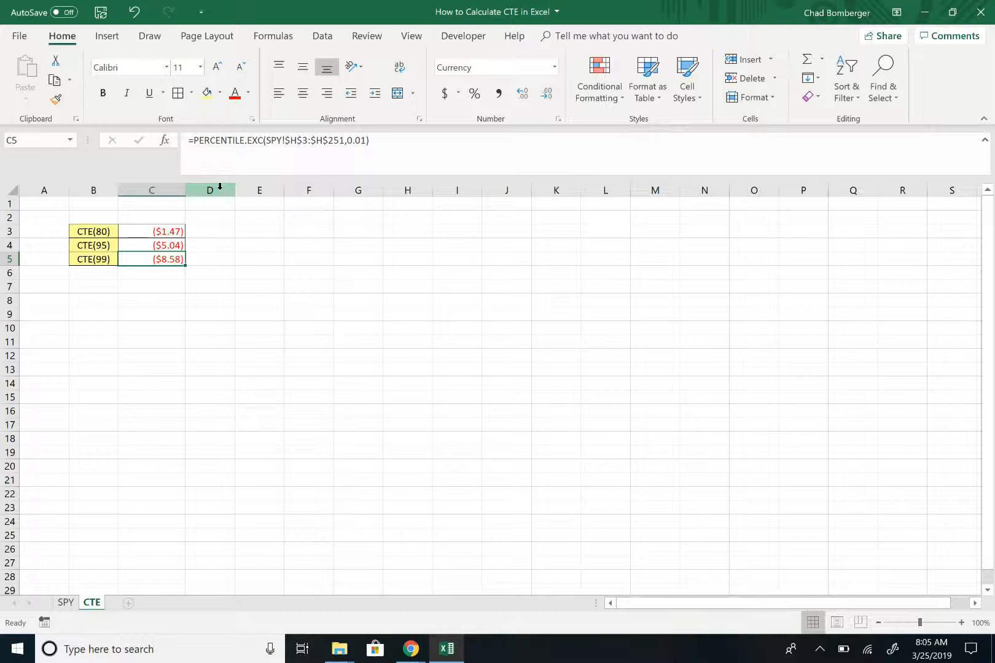
click(94, 259)
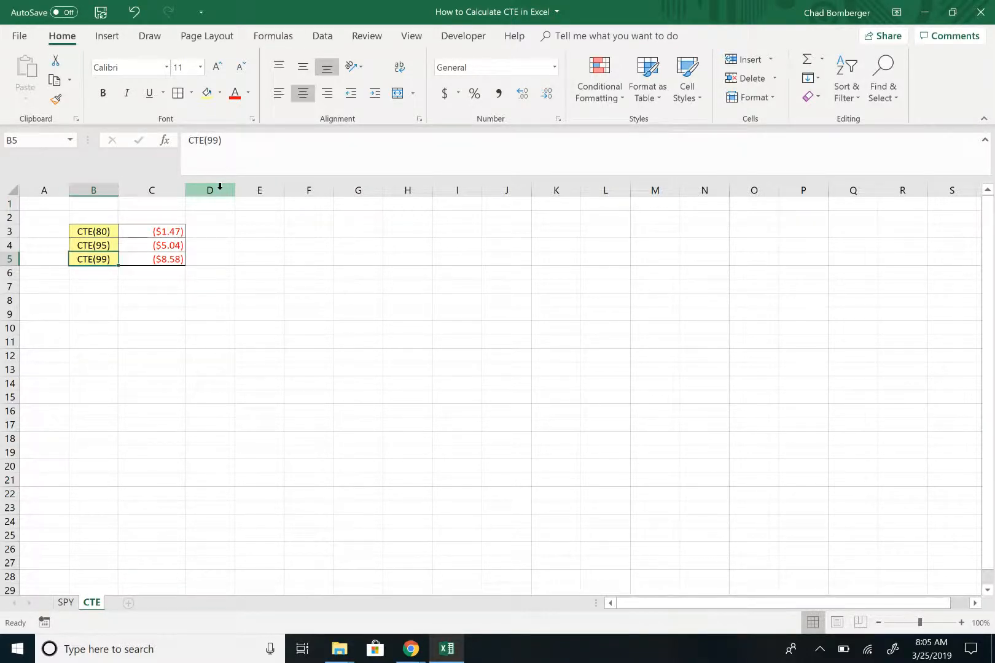
click(93, 231)
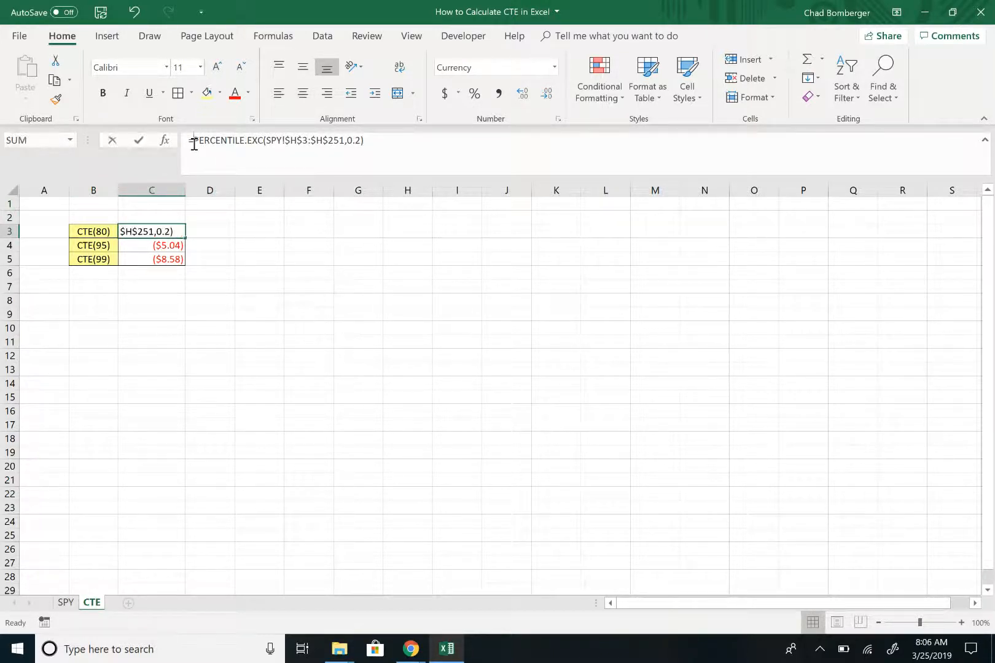
- Wrap C3 in AVERAGEIFS of SPY!$H$3:$H$251 below its 0.2 percentile, showing ($3.64), and copy it to C4:C5
text(=av)
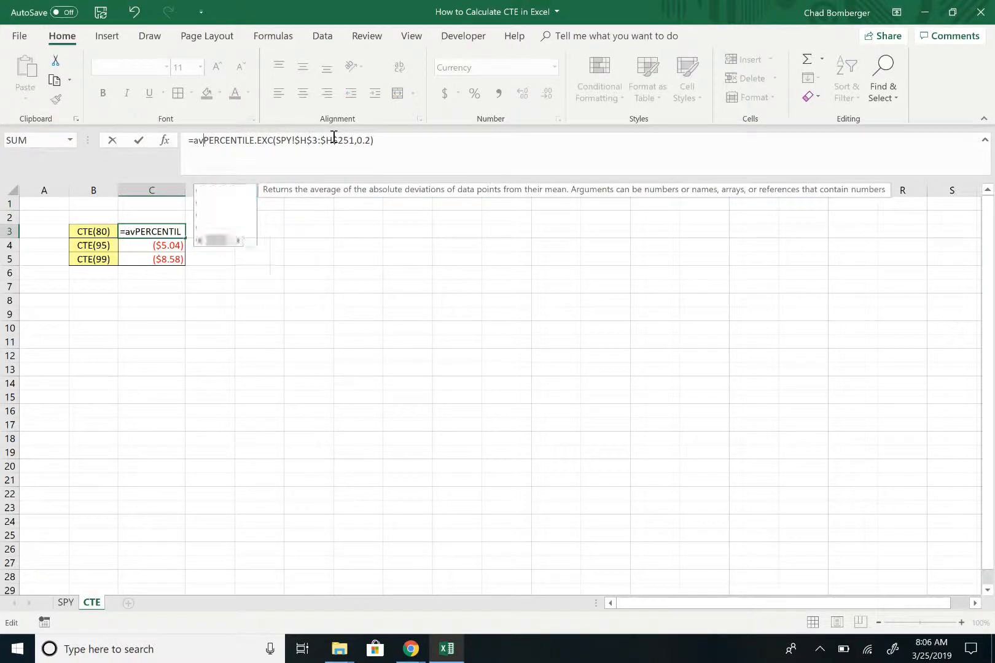
text(er)
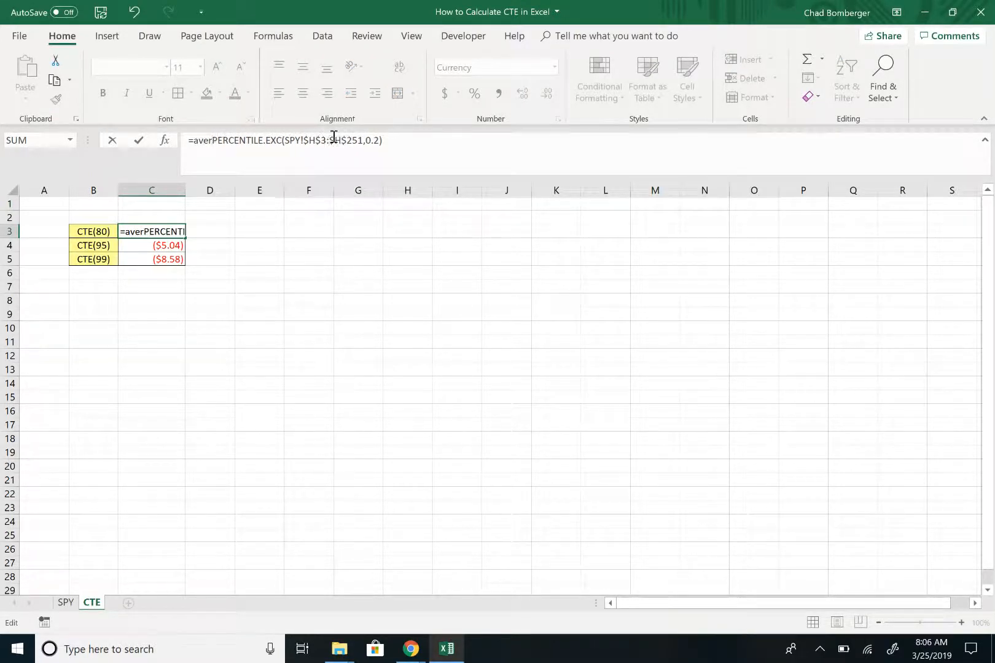
text(ag)
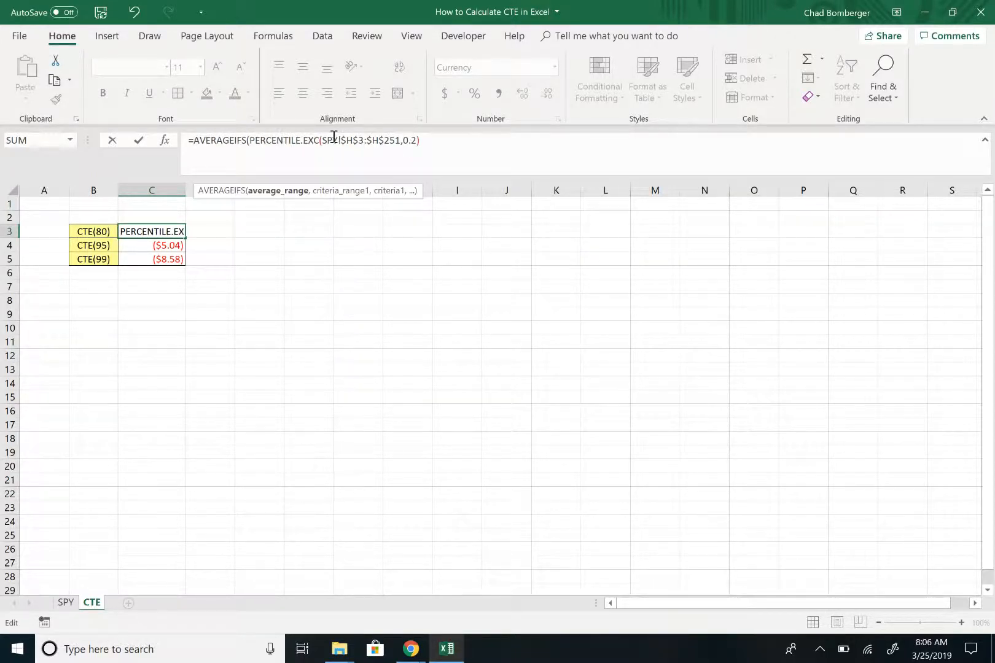
click(66, 603)
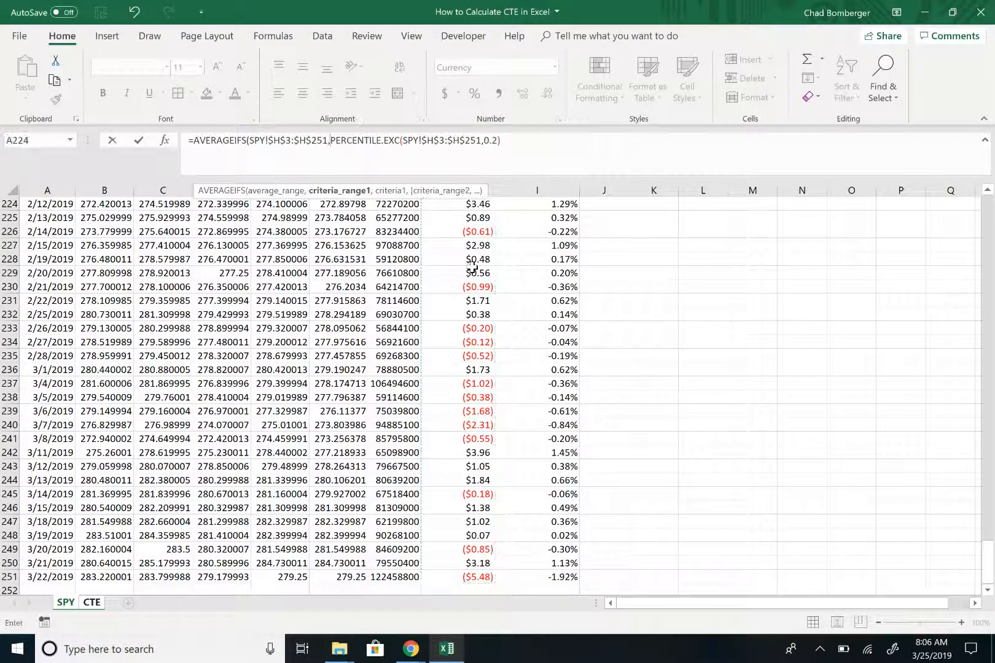
click(477, 328)
text(SPY!$H$3:$H$251,)
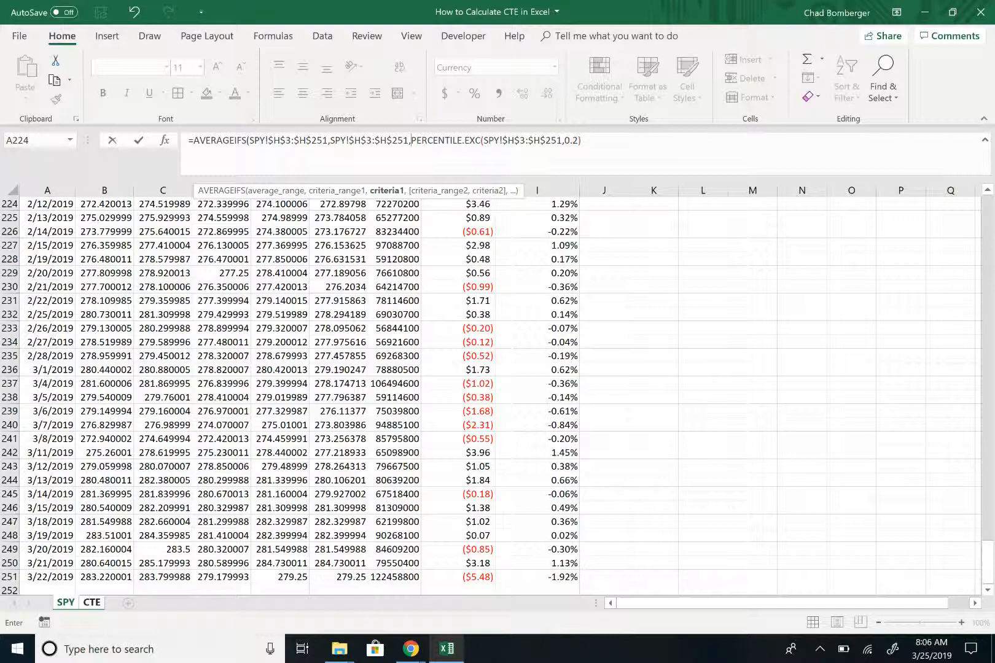
text("<)
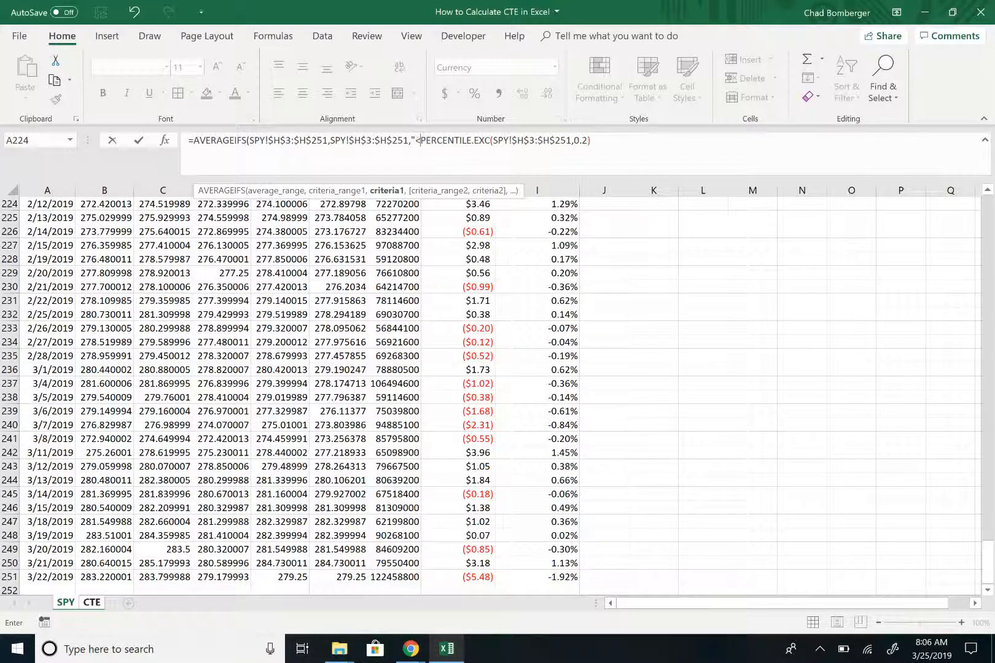
text(&)
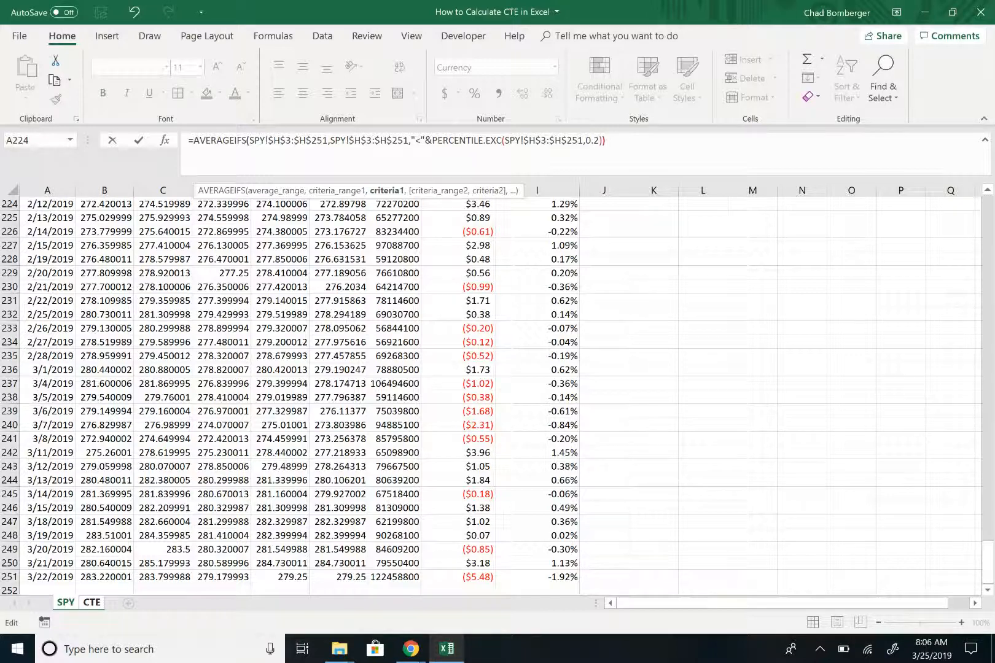
click(91, 603)
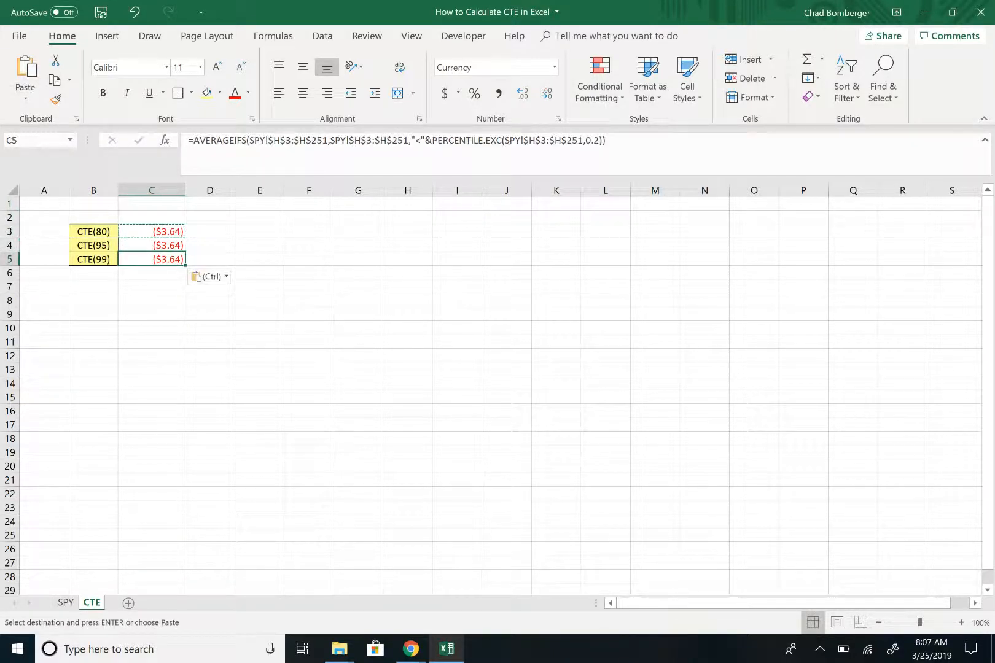
- Change CTE(95) and CTE(99) percentiles to 0.05 and 0.01, giving ($6.48) and ($8.98), and verify the formulas
double_click(151, 246)
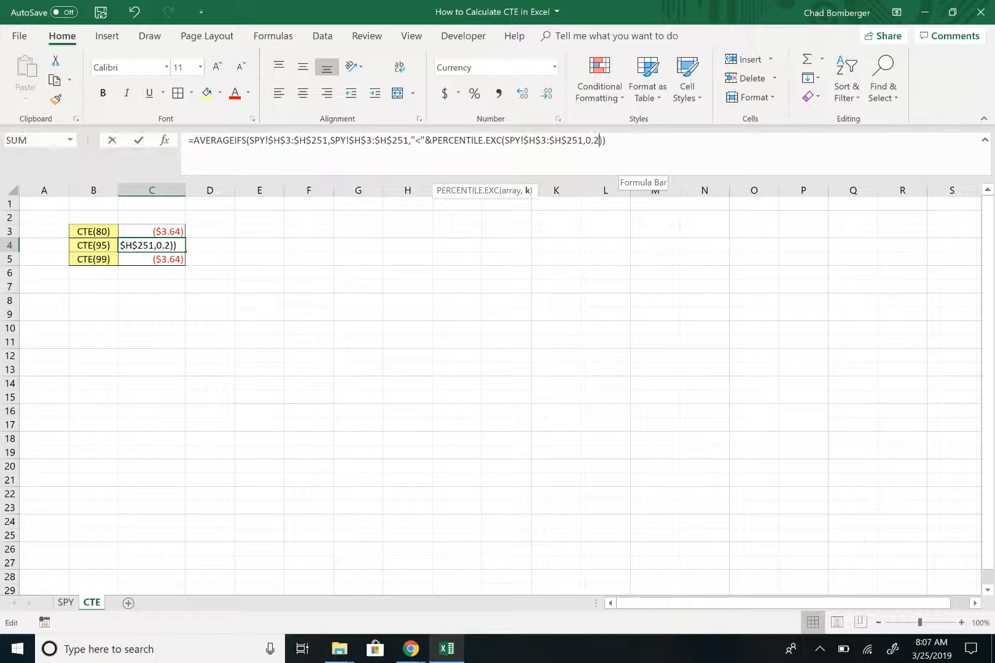
key(Backspace)
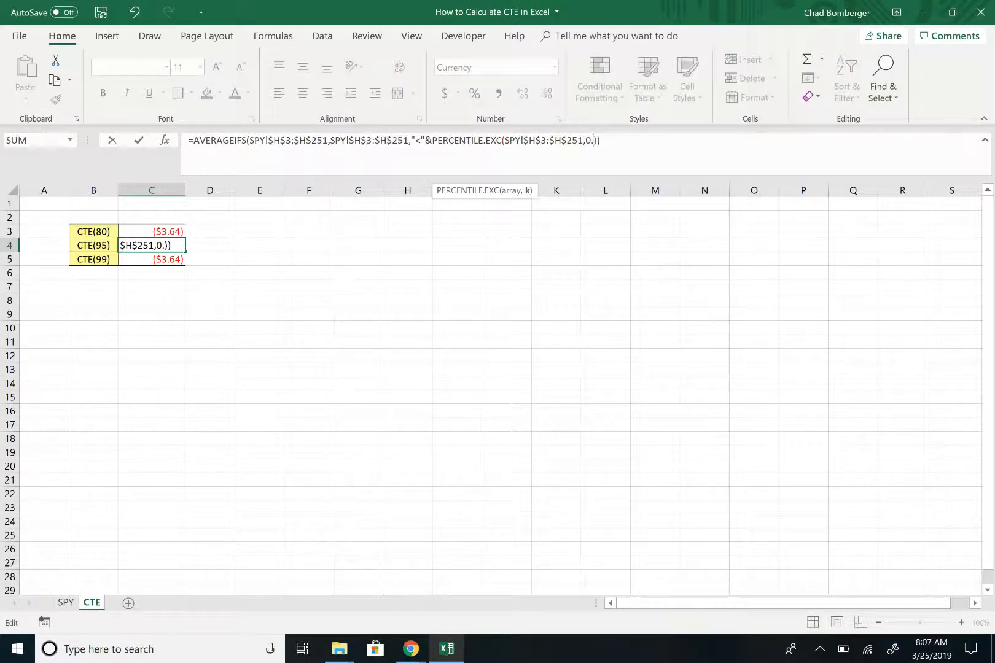
key(Enter)
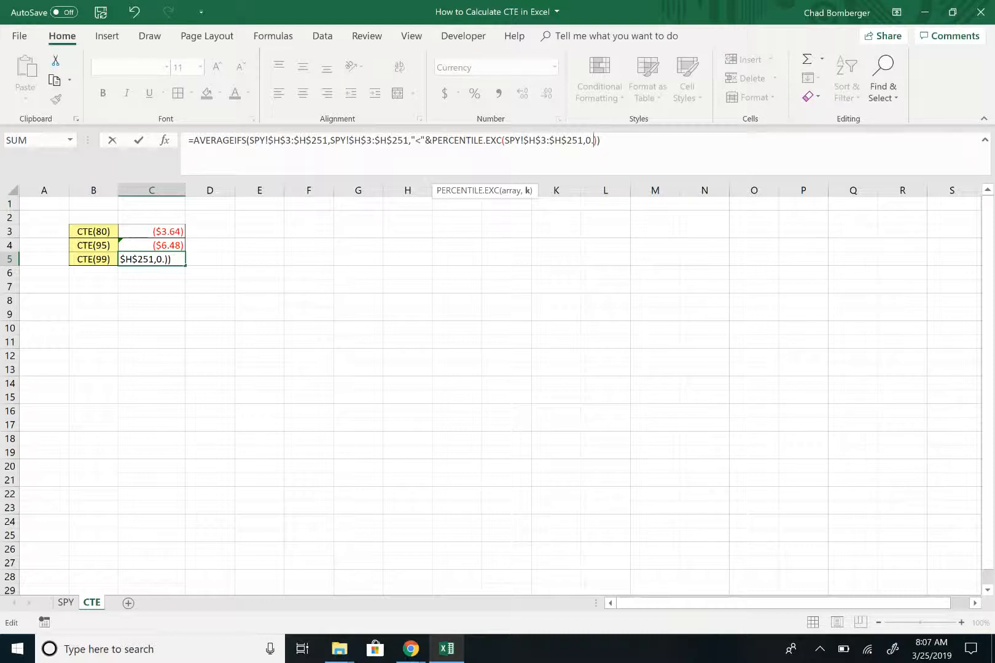
key(Enter)
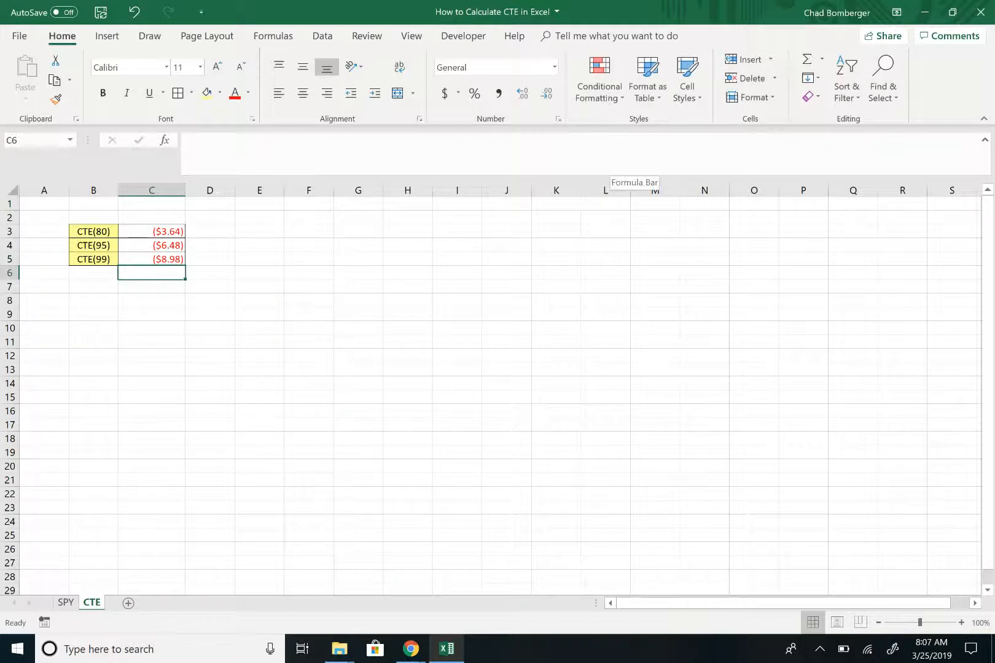
click(151, 231)
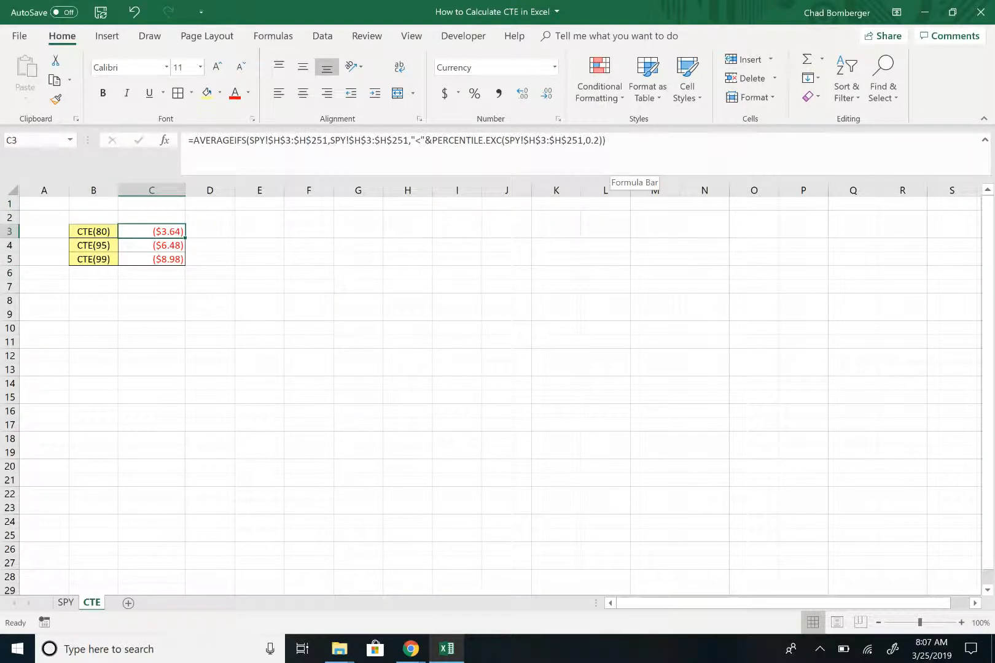
click(151, 259)
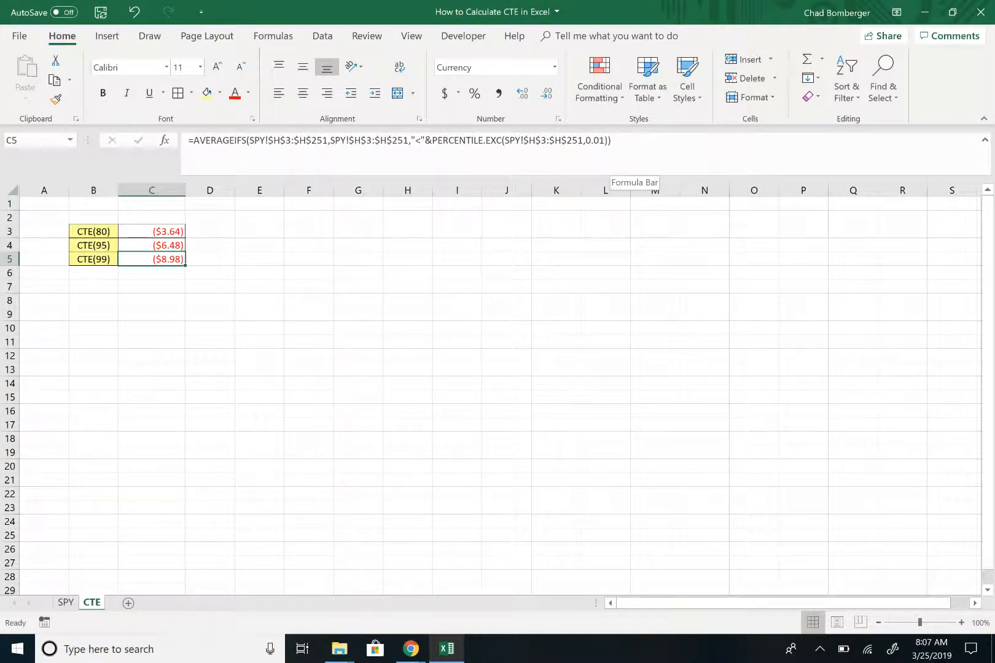